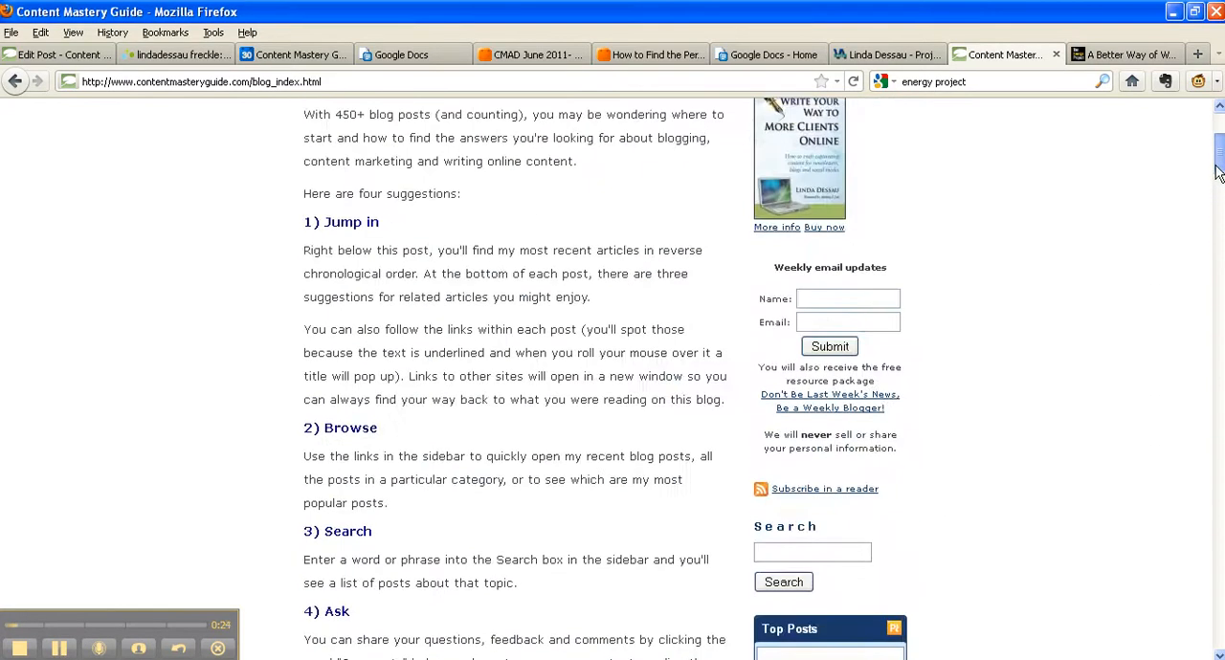
Review the blog index page and highlight its blog_index.html web address in the address bar.
scroll(up, 3)
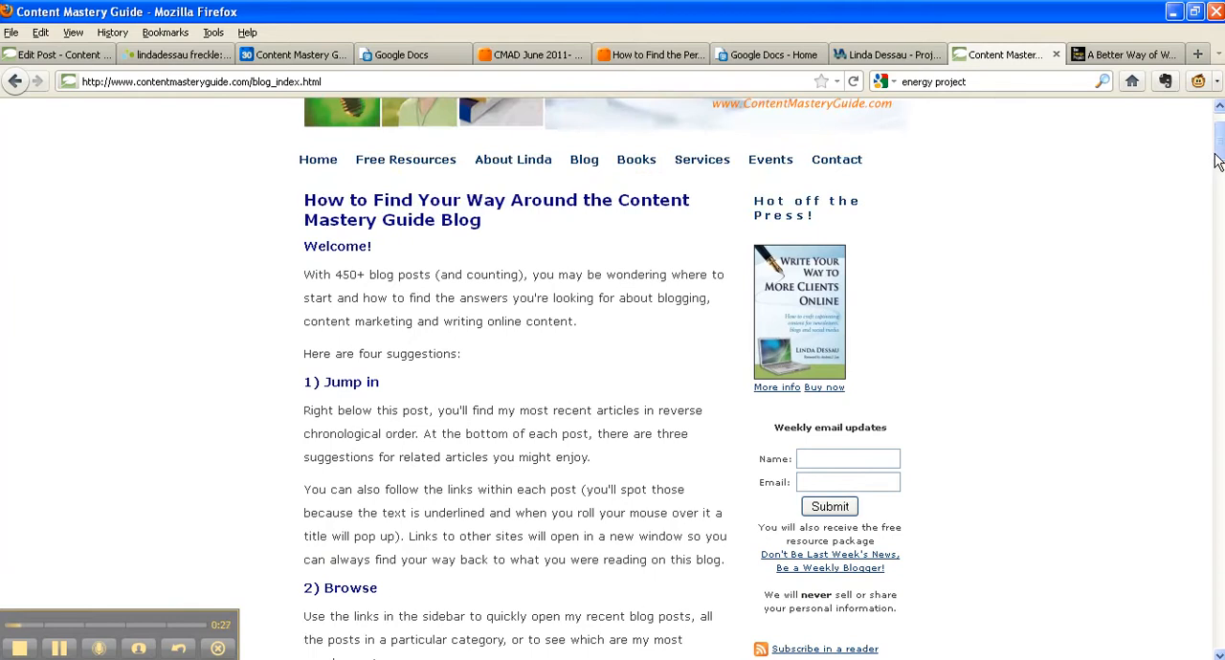
scroll(down, 3)
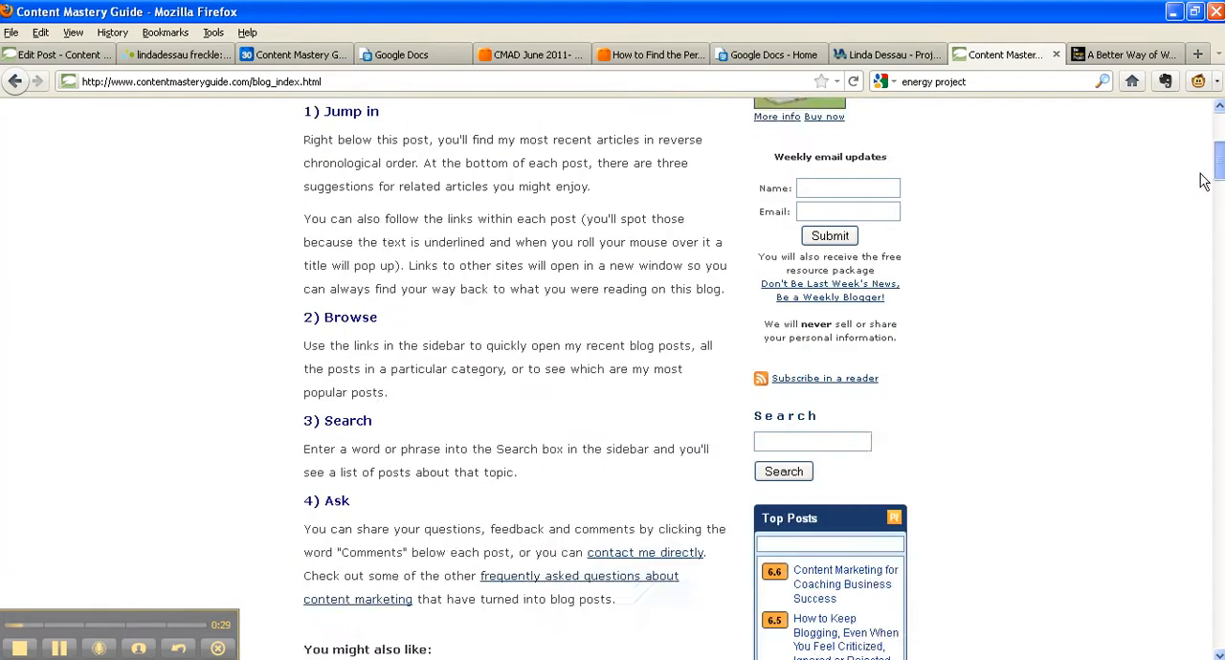
scroll(down, 3)
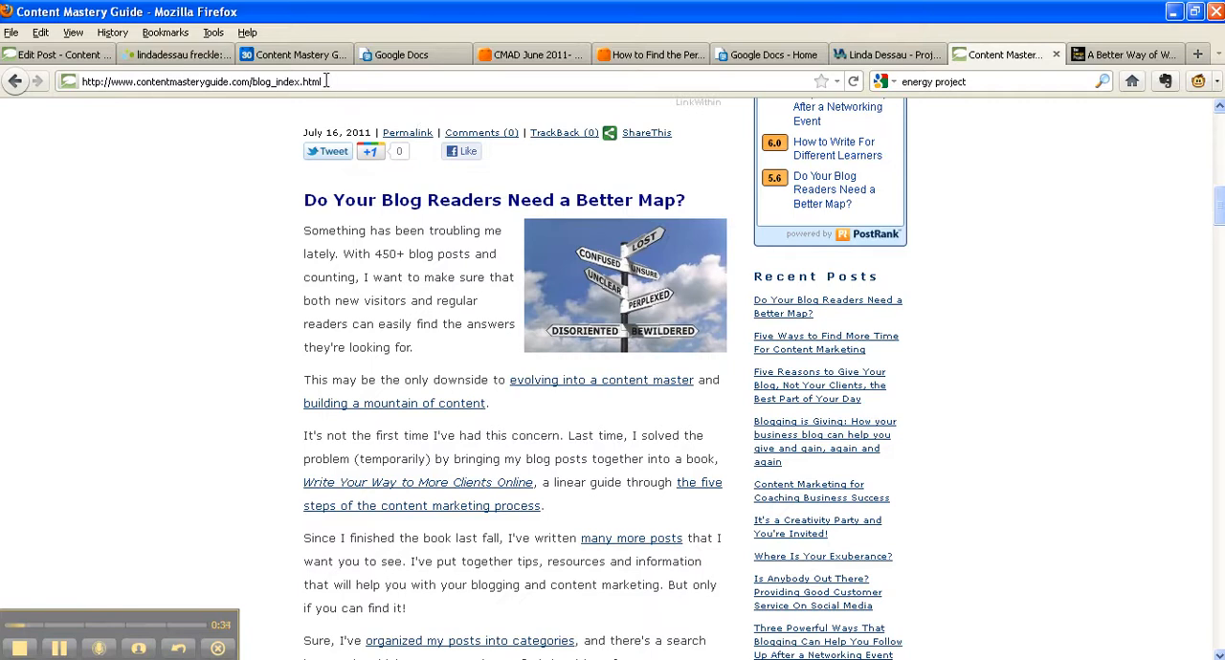
click(201, 81)
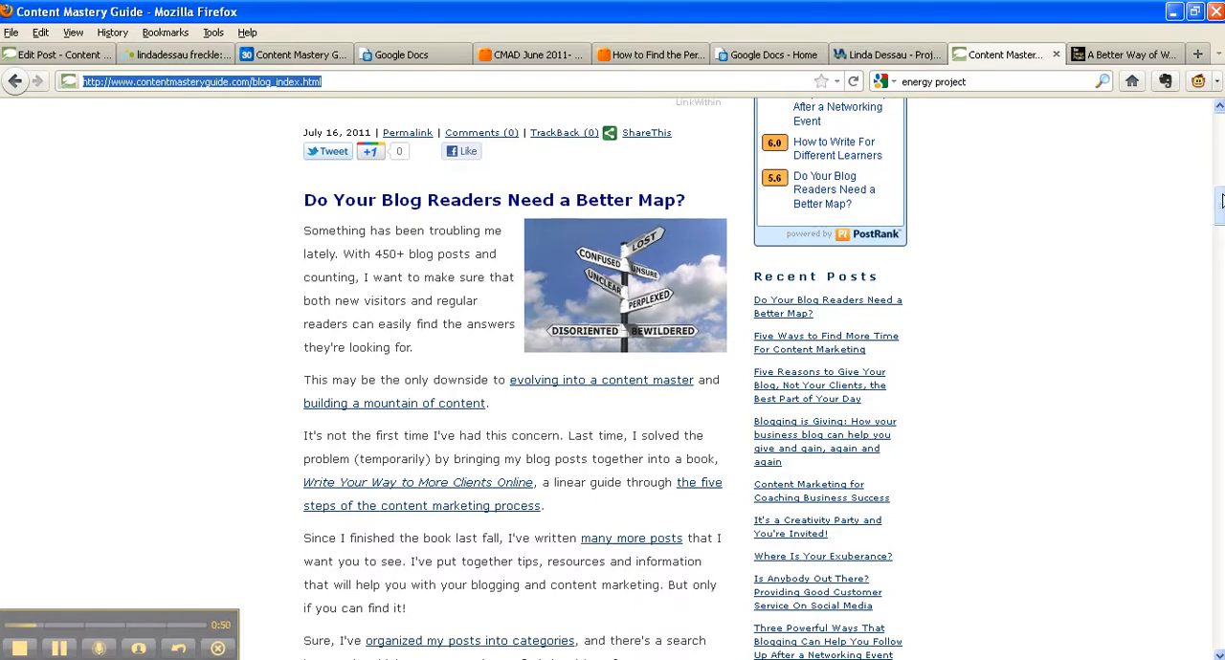
Scroll the blog index down to the 'Five Ways to Find More Time For Content Marketing' post.
scroll(down, 3)
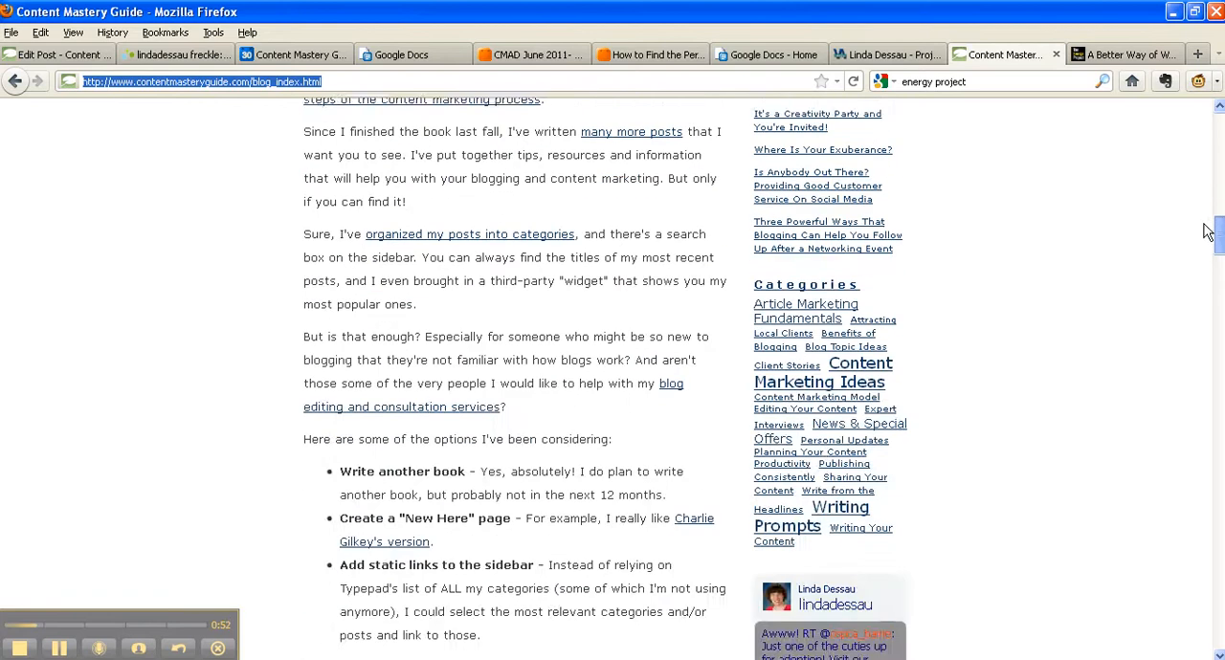
scroll(down, 3)
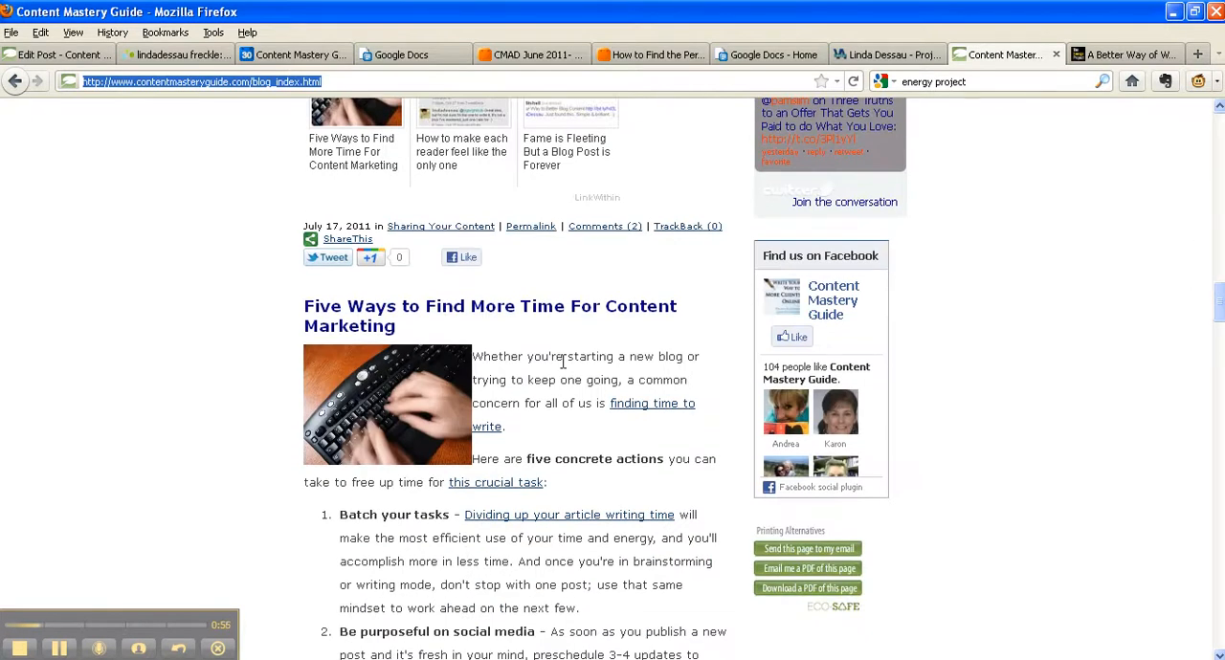
mouse_move(582, 318)
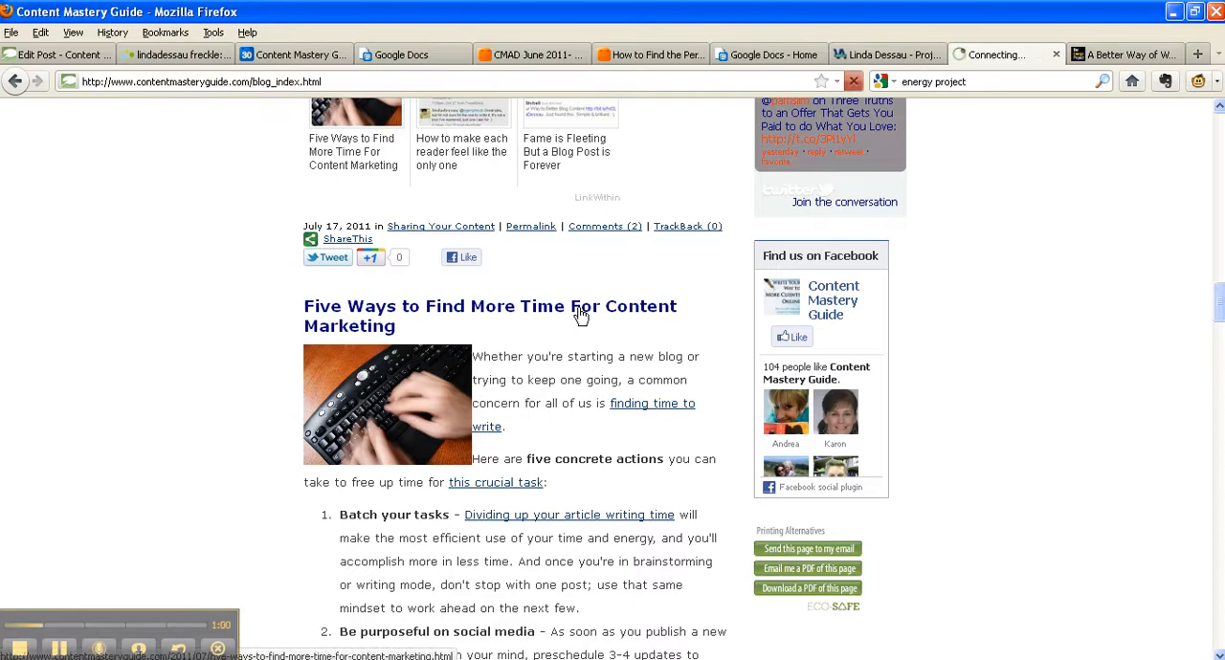
Open the Five Ways to Find More Time post, highlight its permalink address, then move to The Energy Project blog.
click(489, 316)
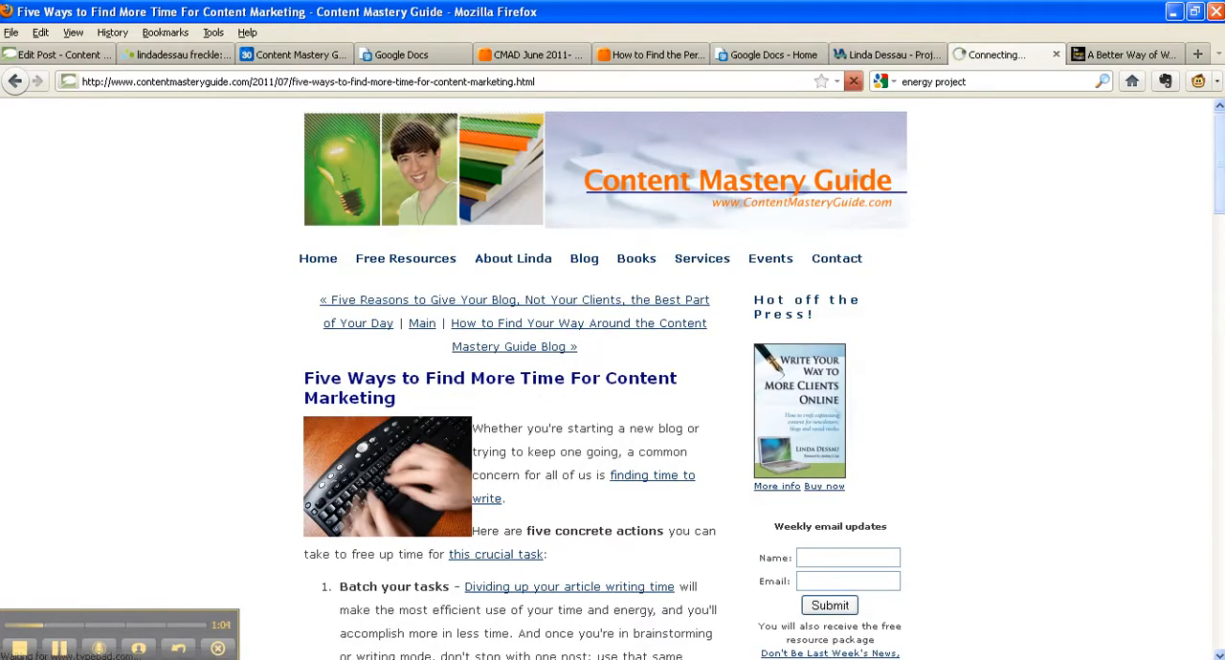
scroll(down, 3)
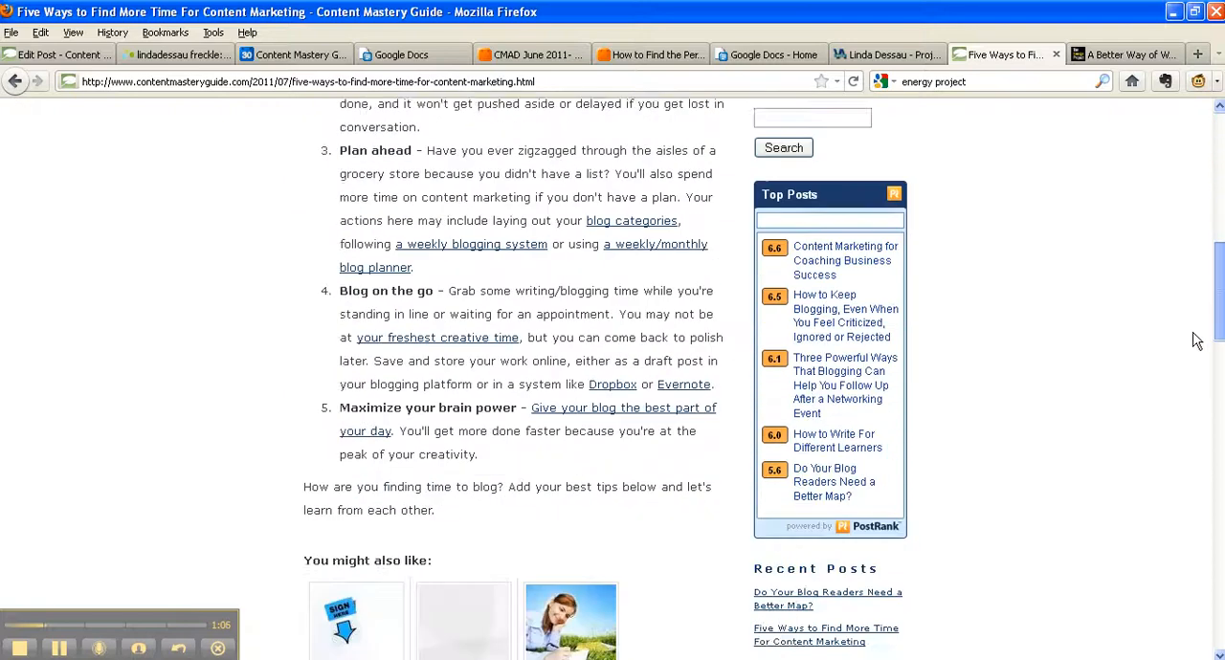
scroll(down, 3)
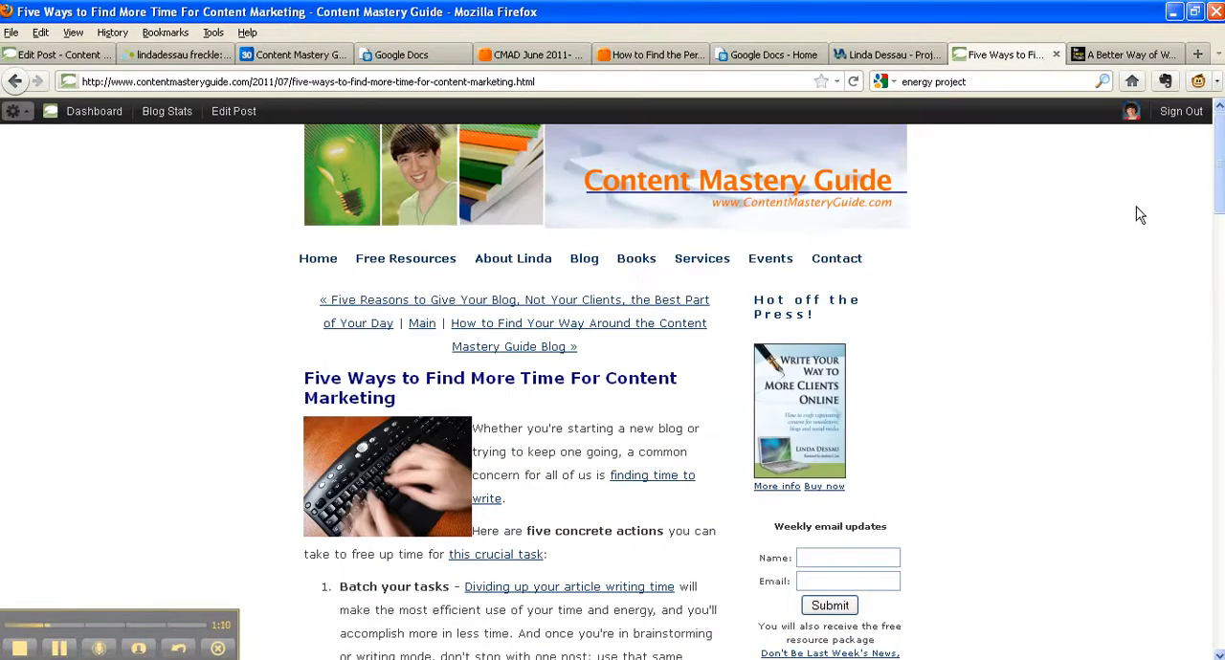
click(306, 80)
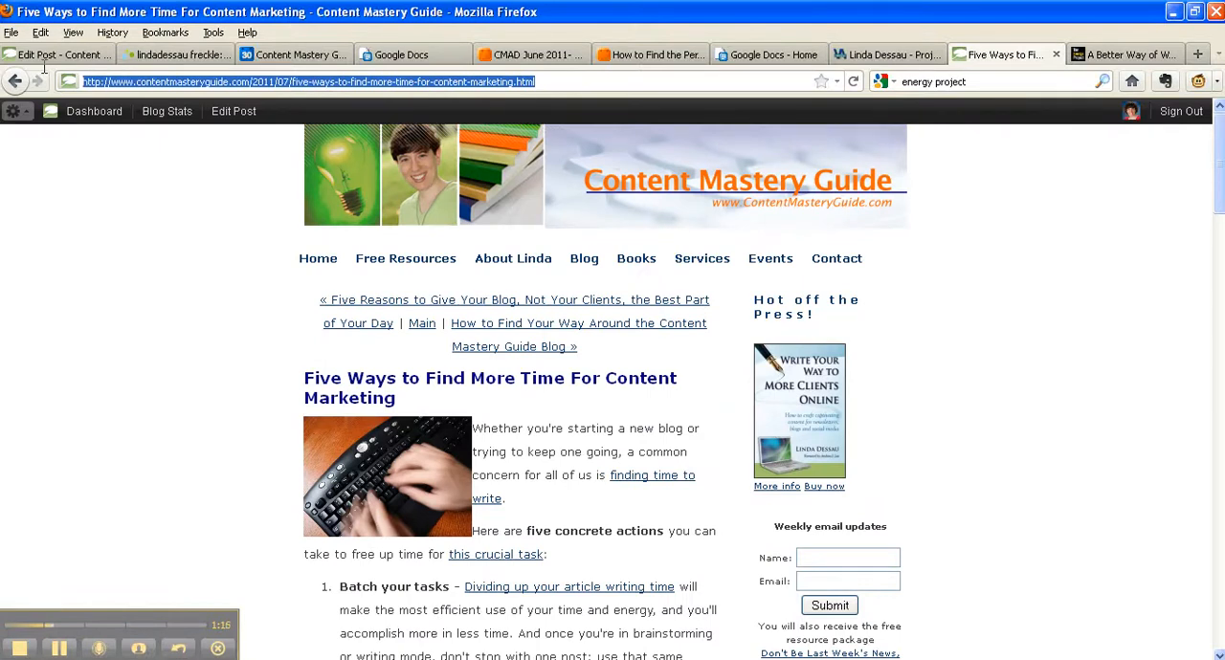
mouse_move(356, 176)
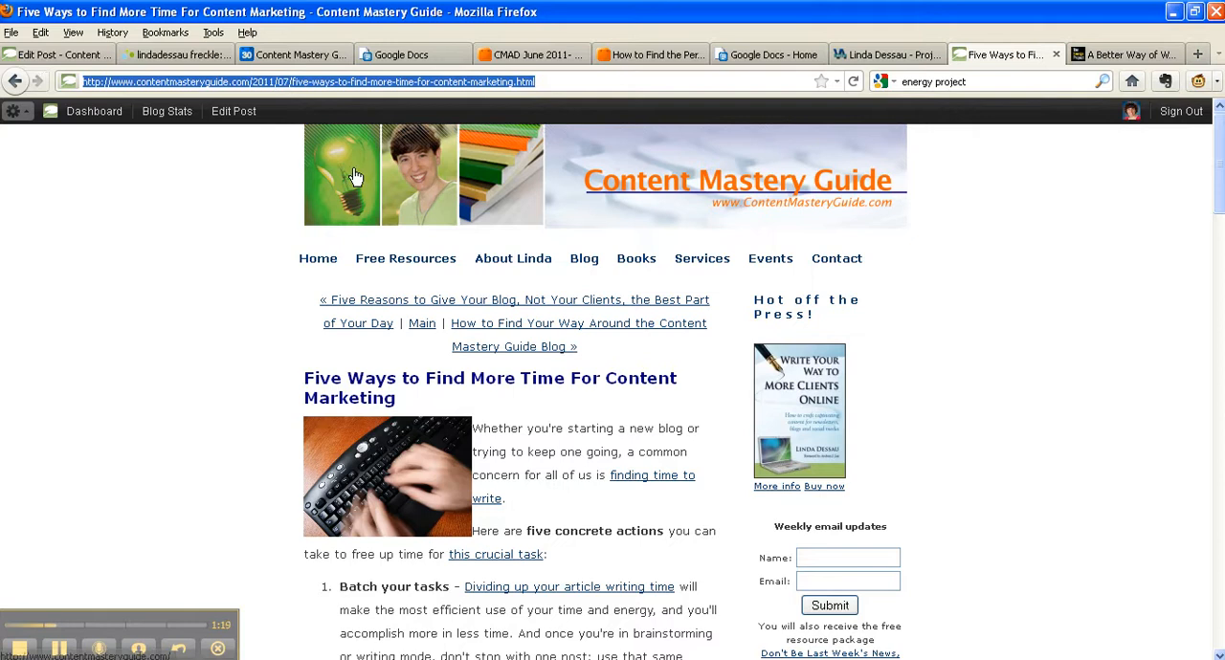
mouse_move(405, 170)
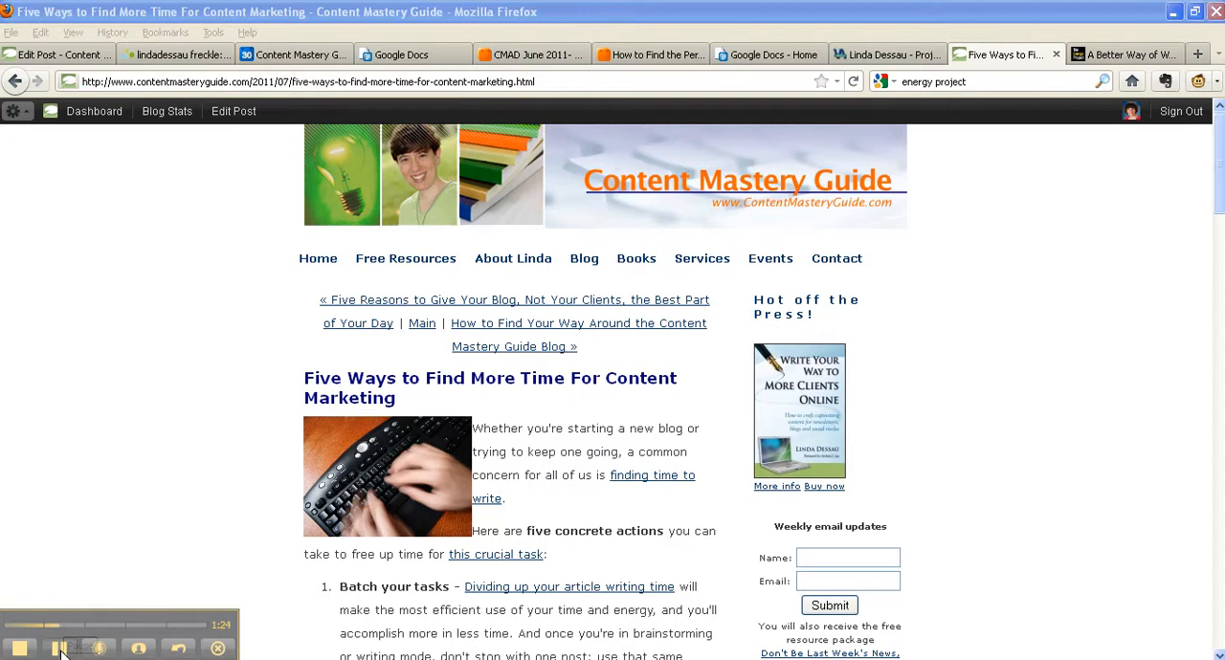
click(1125, 54)
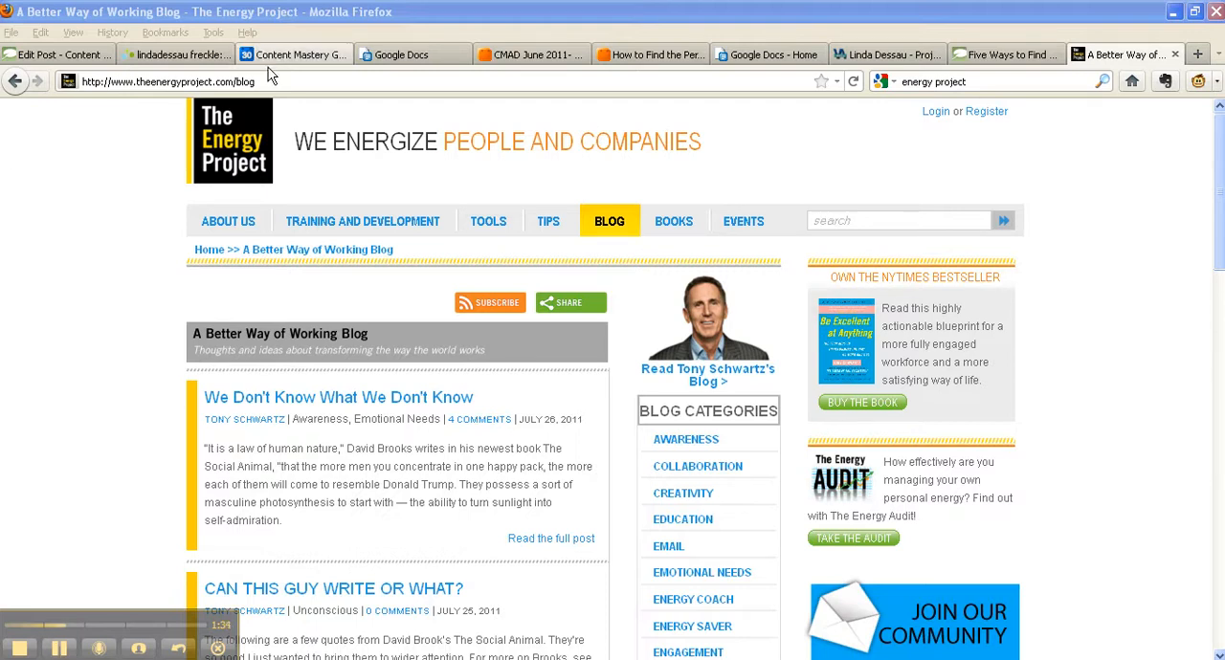
Highlight The Energy Project blog's web address and scroll down to the 'Is the Life You're Living Worth the Price' post.
click(169, 81)
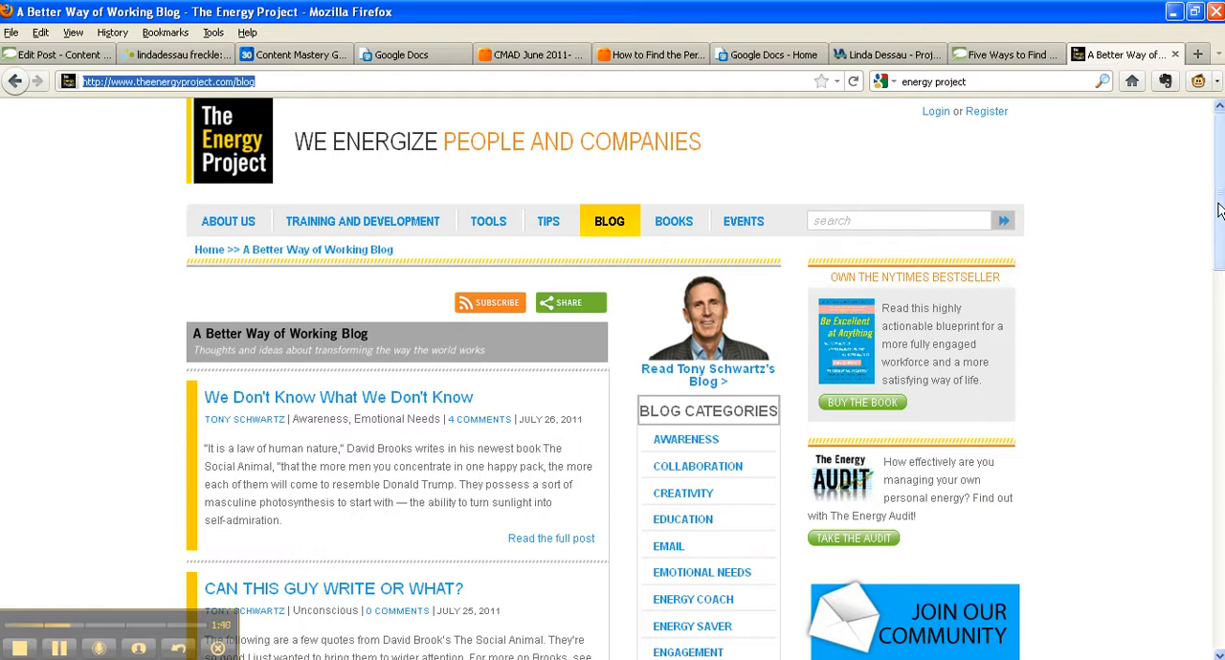
scroll(down, 3)
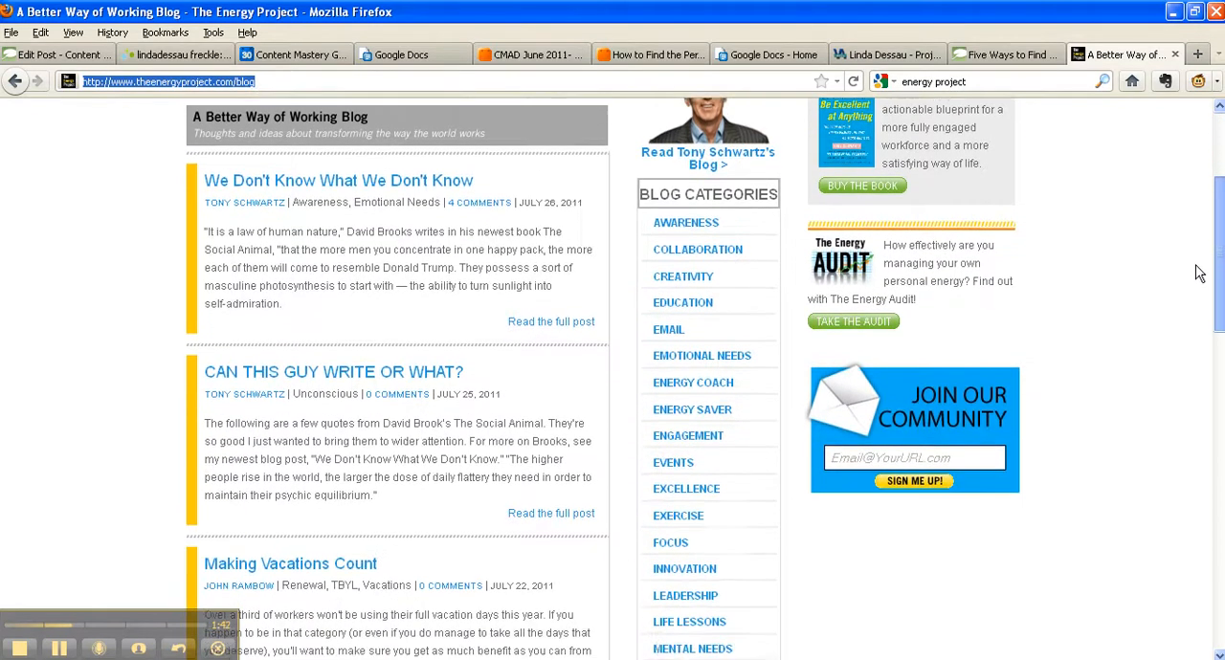
scroll(down, 3)
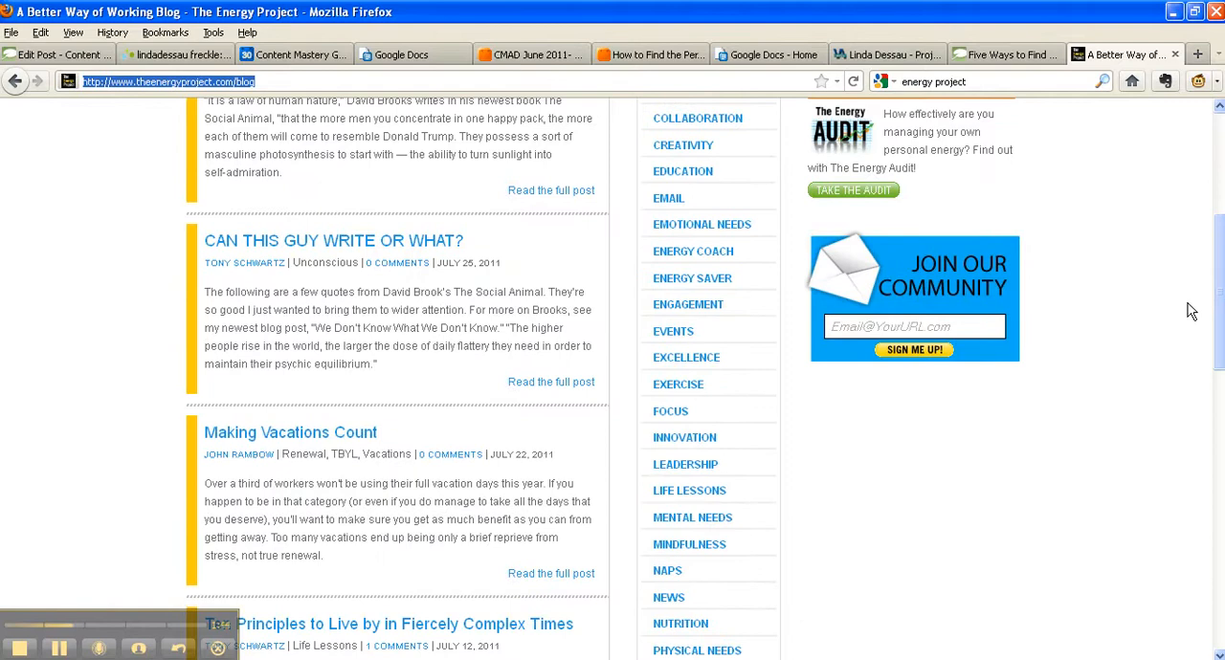
scroll(down, 3)
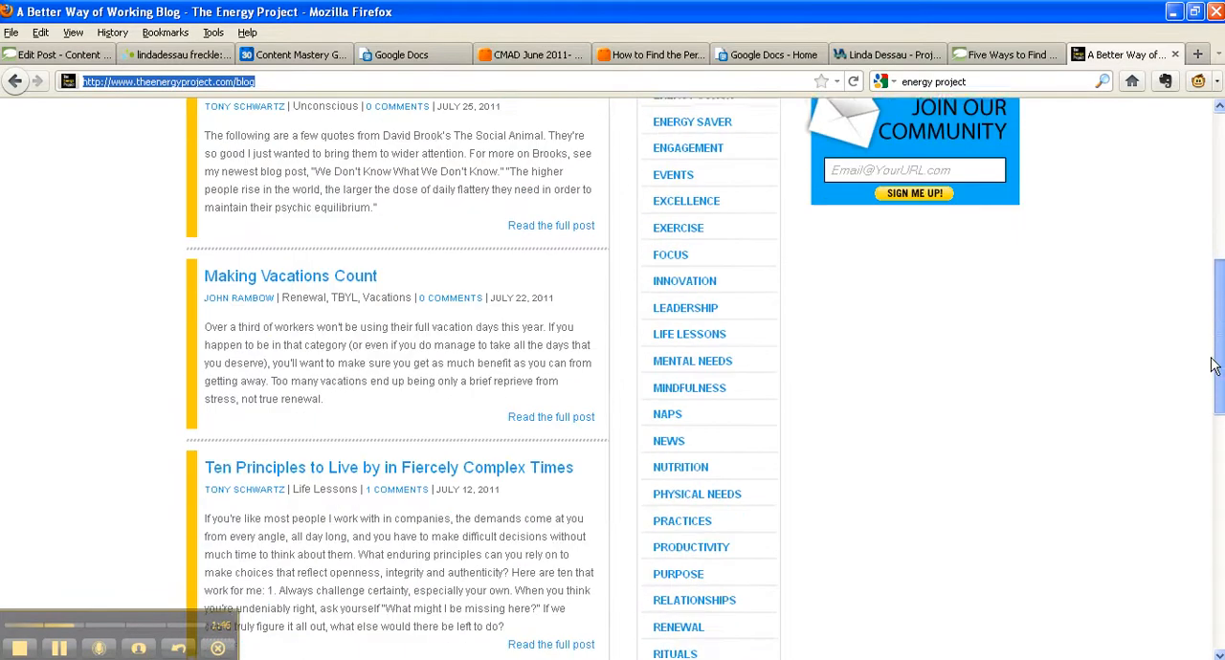
scroll(down, 3)
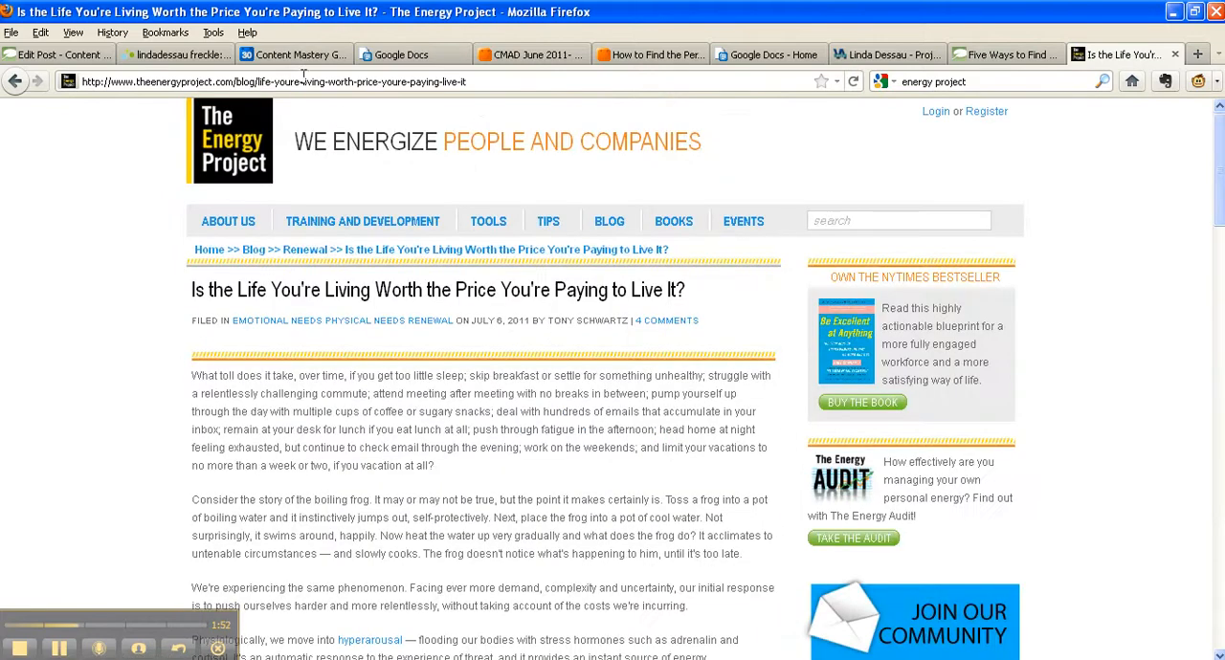
Return to the Google Docs presentation and advance to the closing 'How to Be a Weekly Blogger' slide.
click(268, 80)
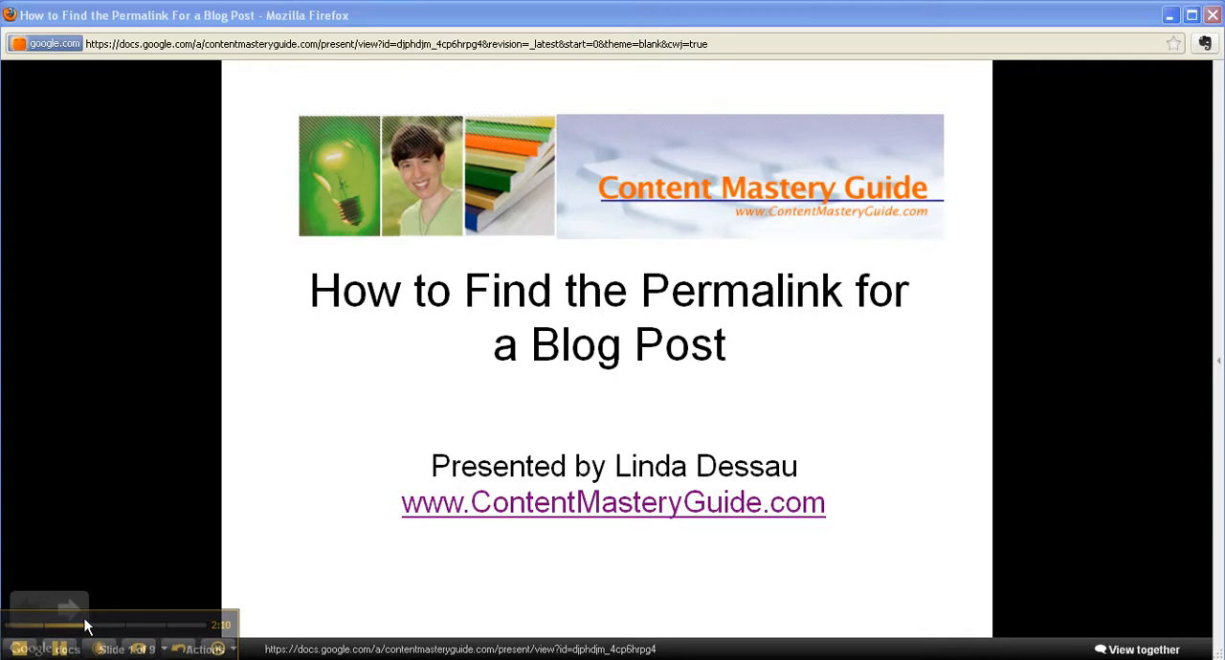
click(73, 608)
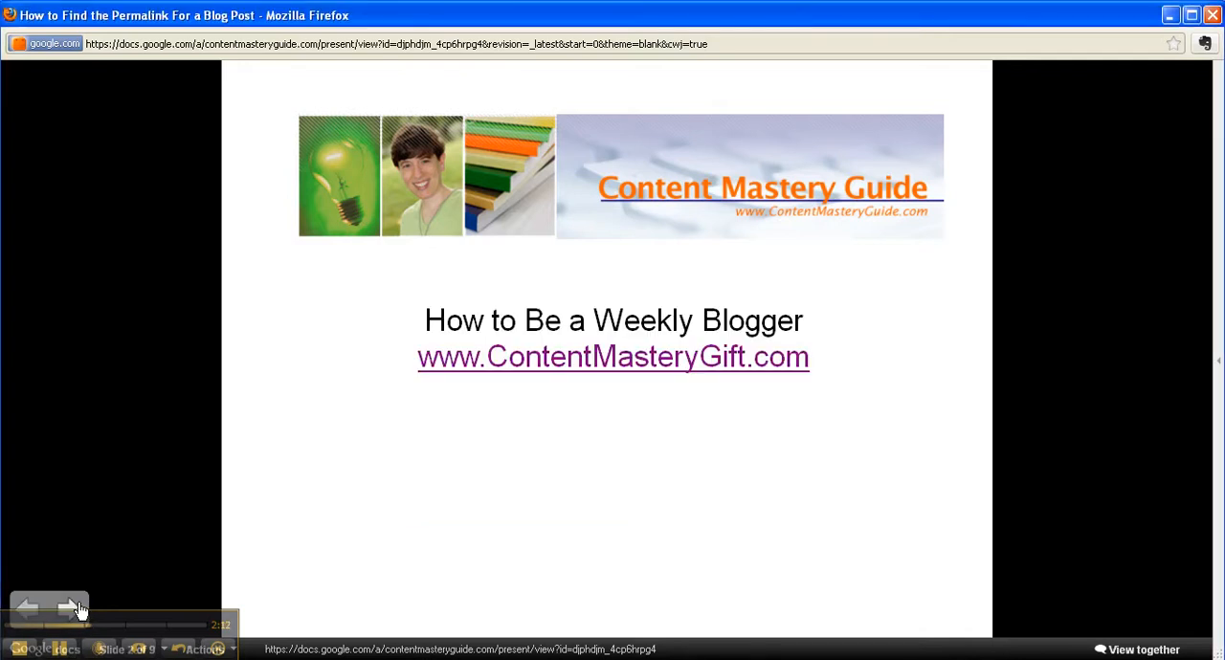